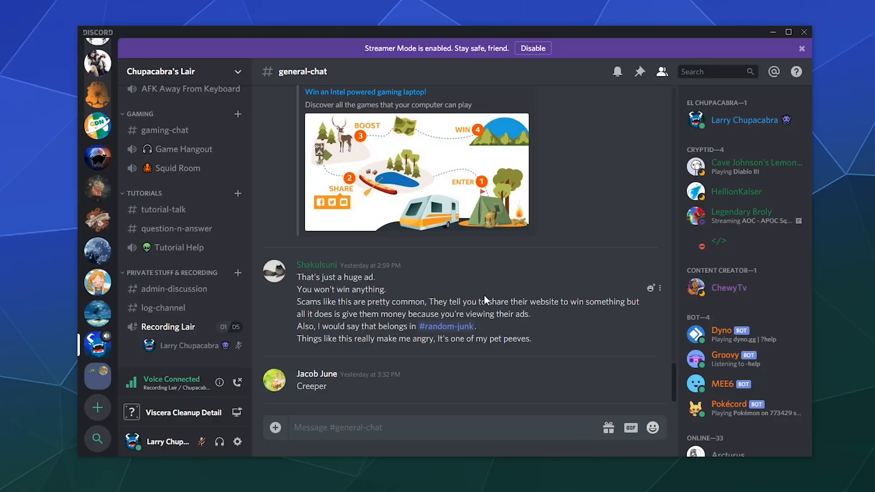
mouse_move(415, 268)
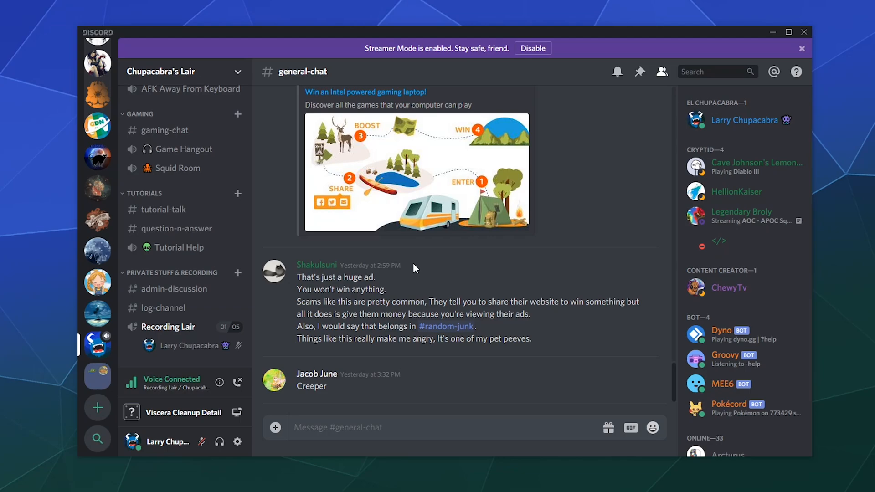
mouse_move(478, 405)
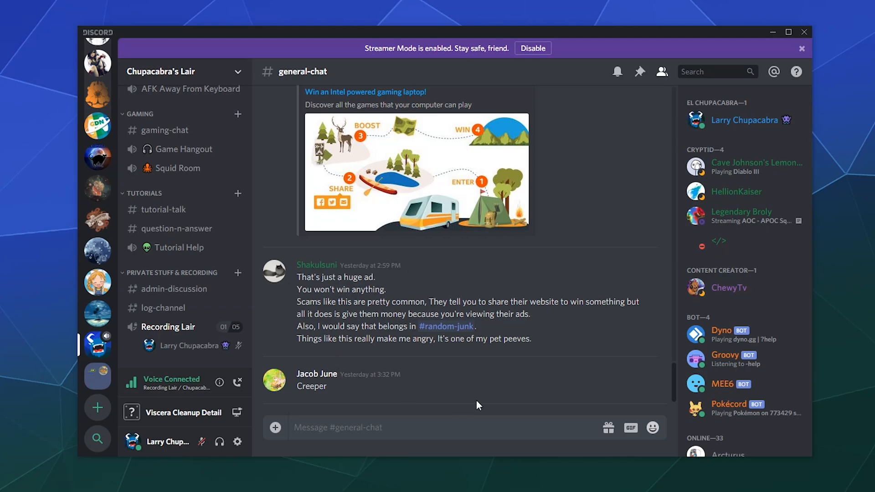
mouse_move(132, 413)
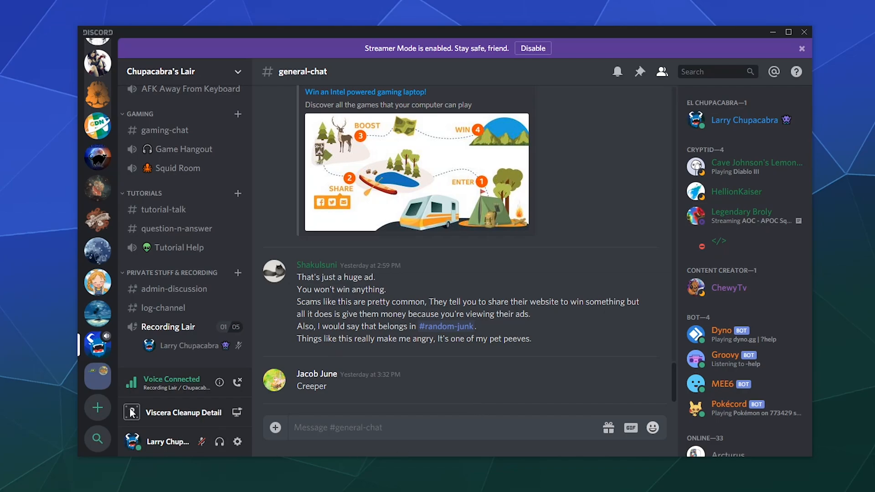
mouse_move(123, 399)
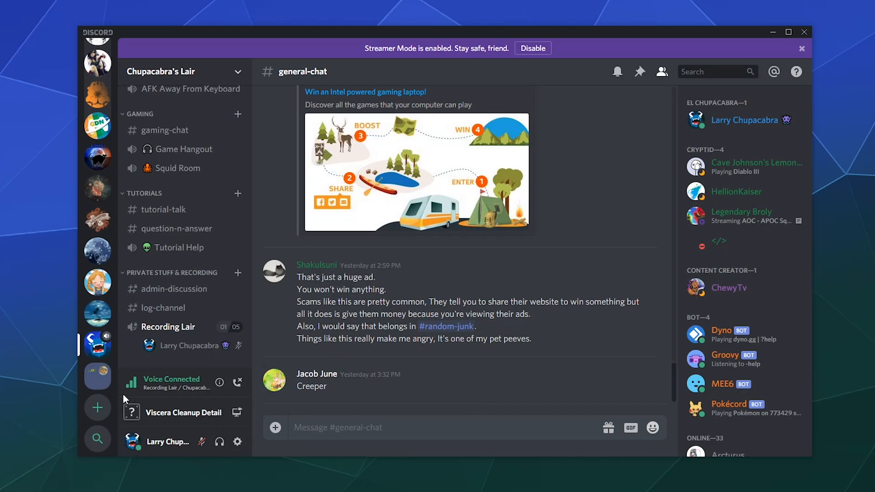
mouse_move(132, 407)
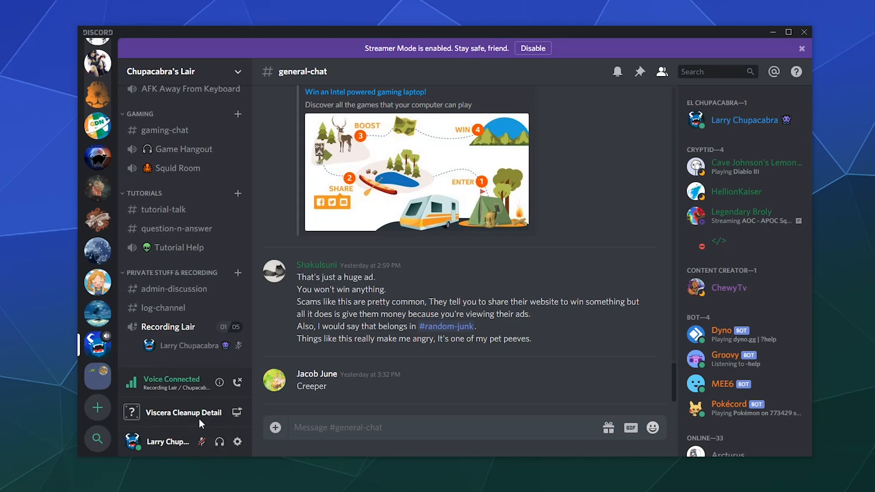
mouse_move(202, 423)
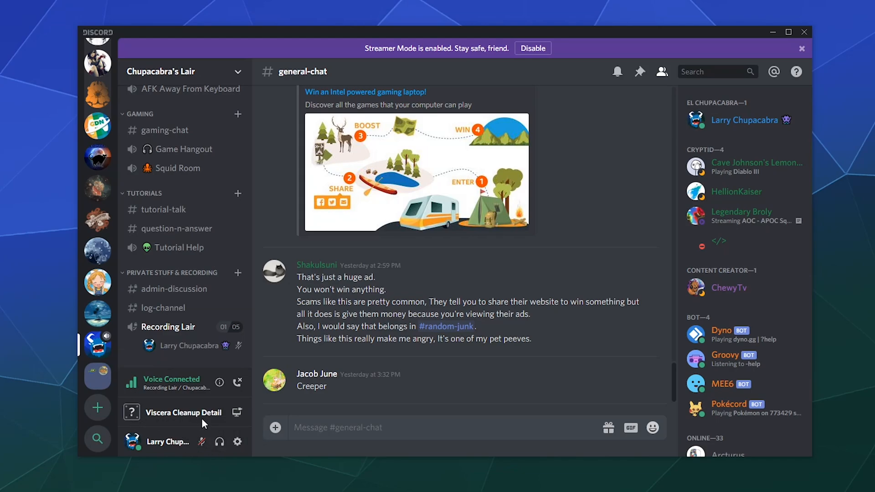
mouse_move(237, 413)
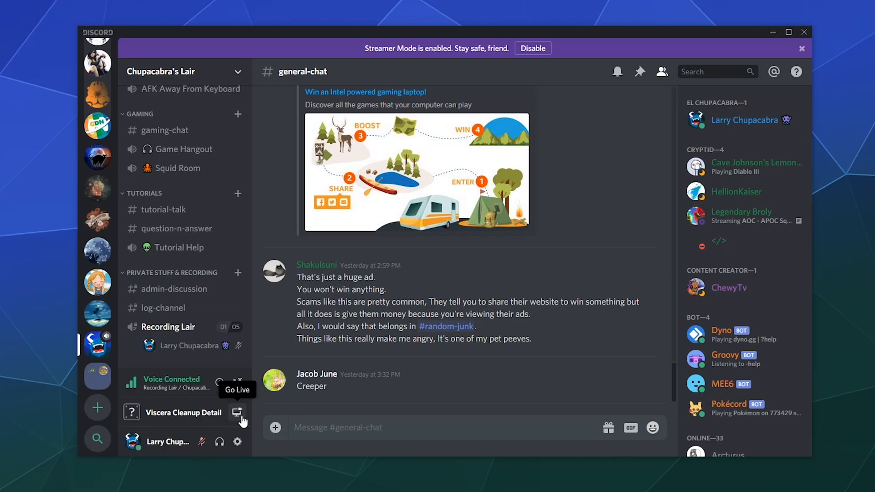
Go Live with Viscera Cleanup Detail, choosing Recording Lair as the voice channel.
left_click(236, 414)
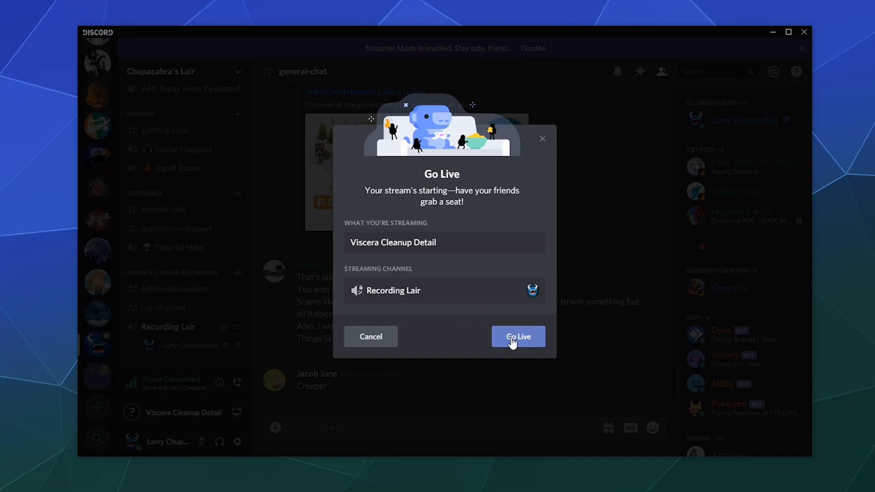
left_click(517, 336)
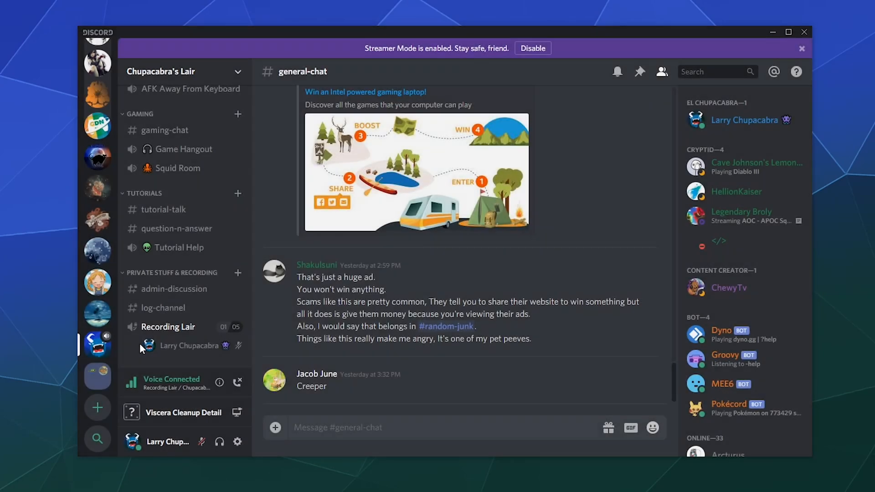
mouse_move(220, 406)
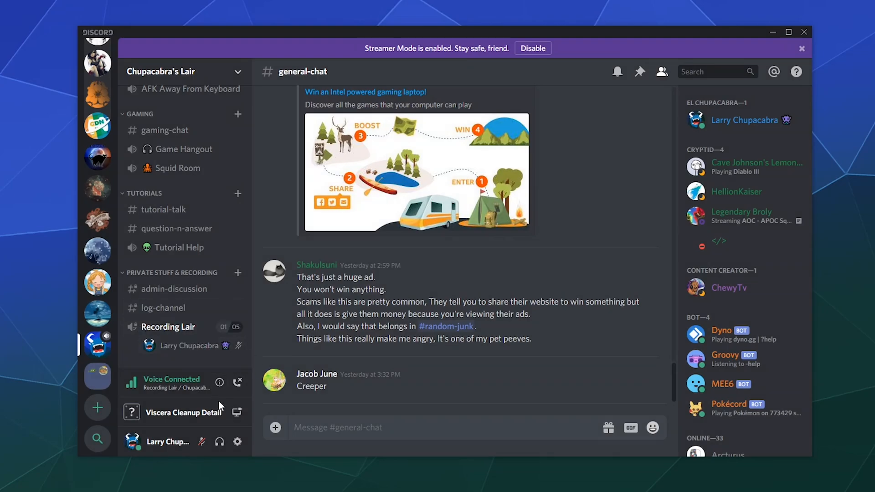
left_click(237, 413)
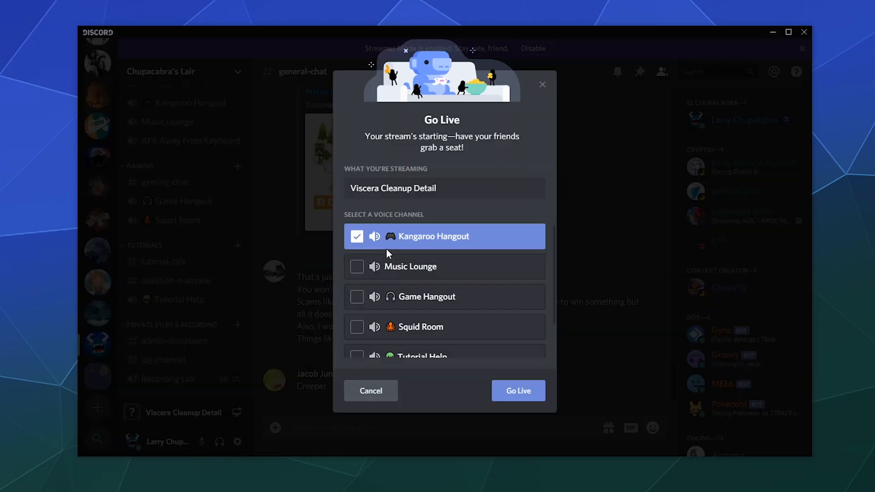
scroll("down", 3)
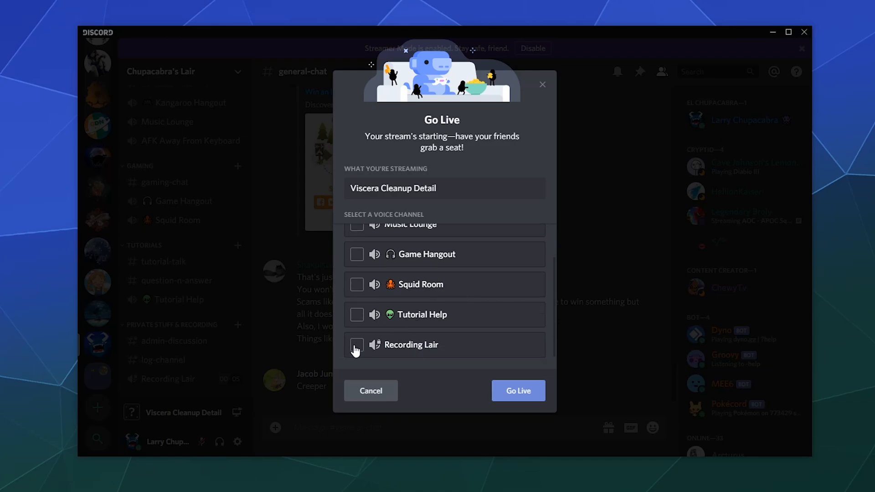
left_click(356, 345)
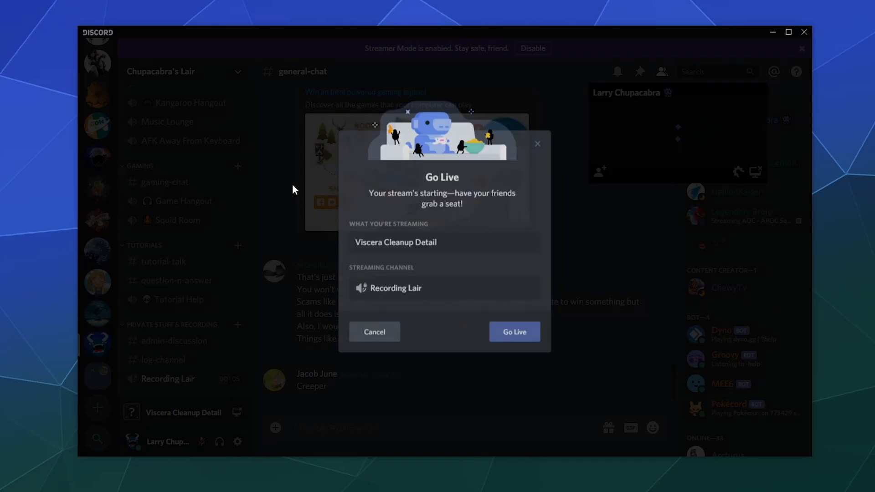
left_click(514, 331)
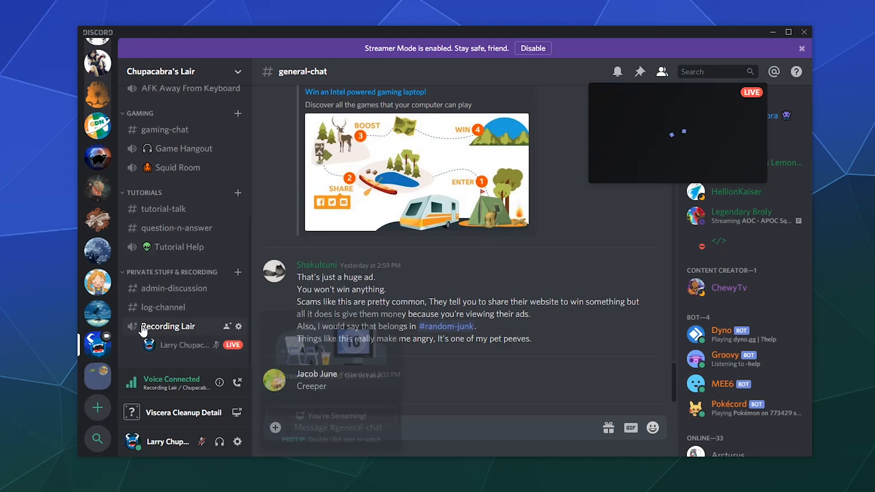
mouse_move(586, 184)
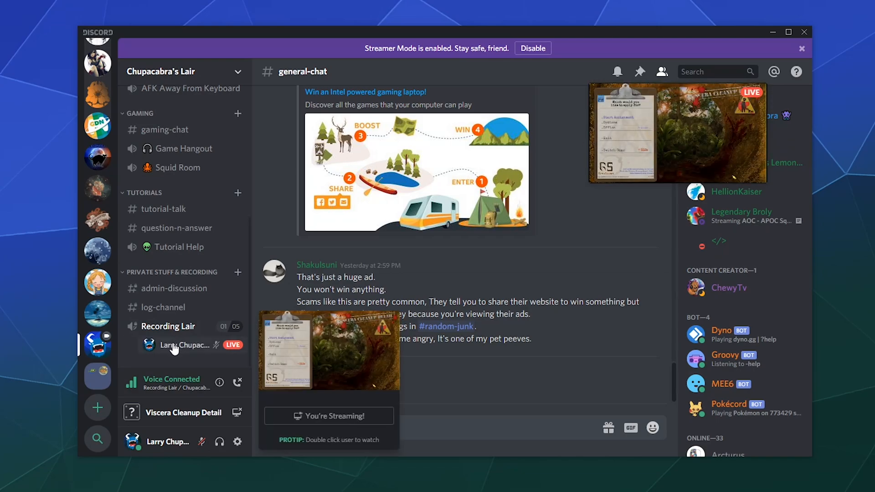
mouse_move(304, 385)
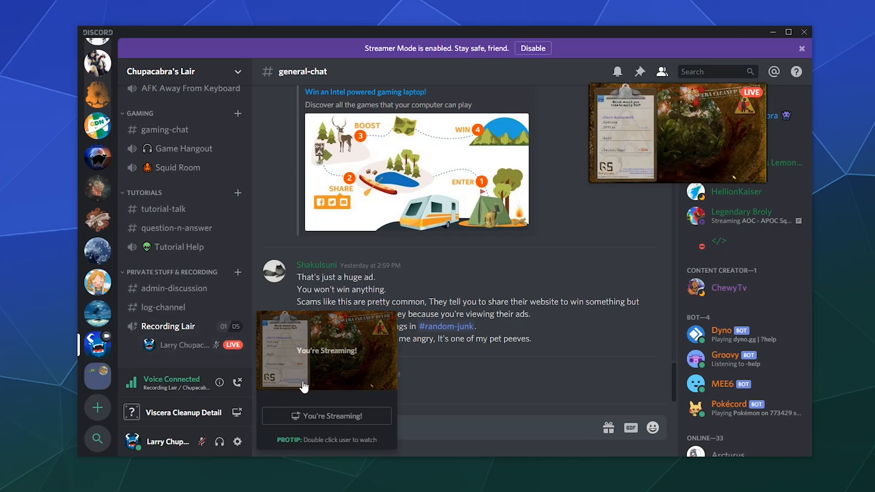
mouse_move(634, 152)
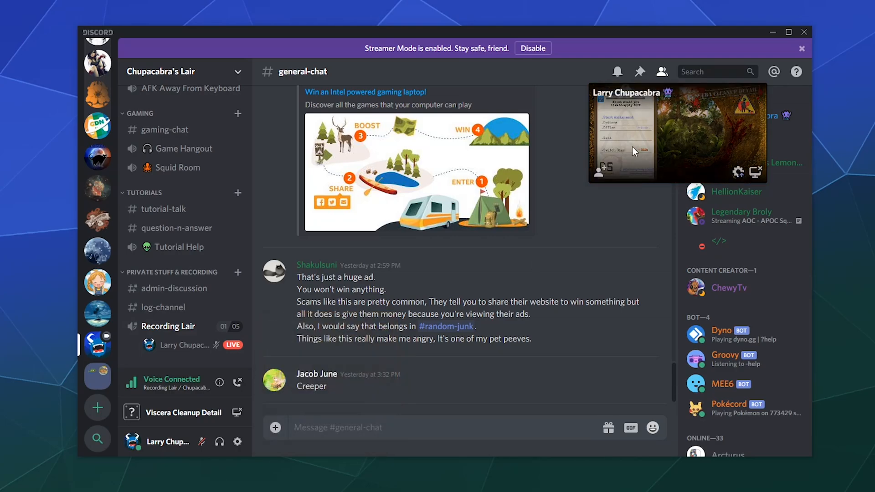
mouse_move(726, 162)
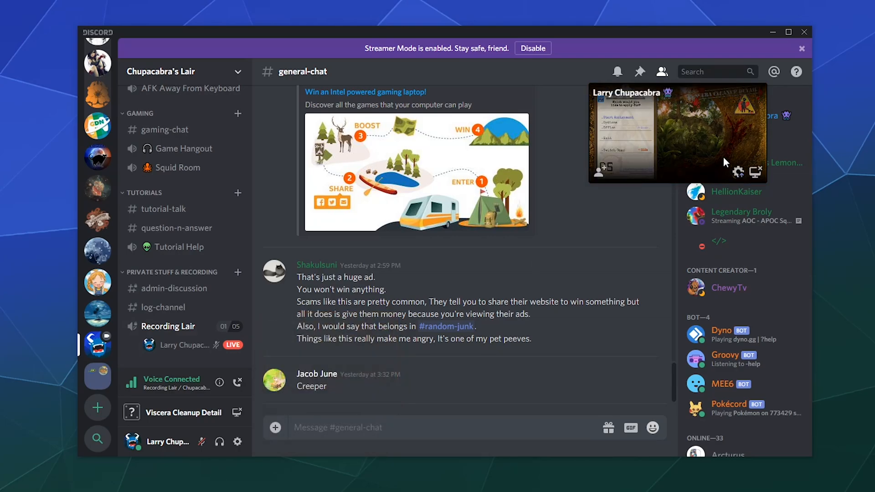
Open your own Viscera Cleanup Detail stream in the large view from its floating preview.
left_click(677, 133)
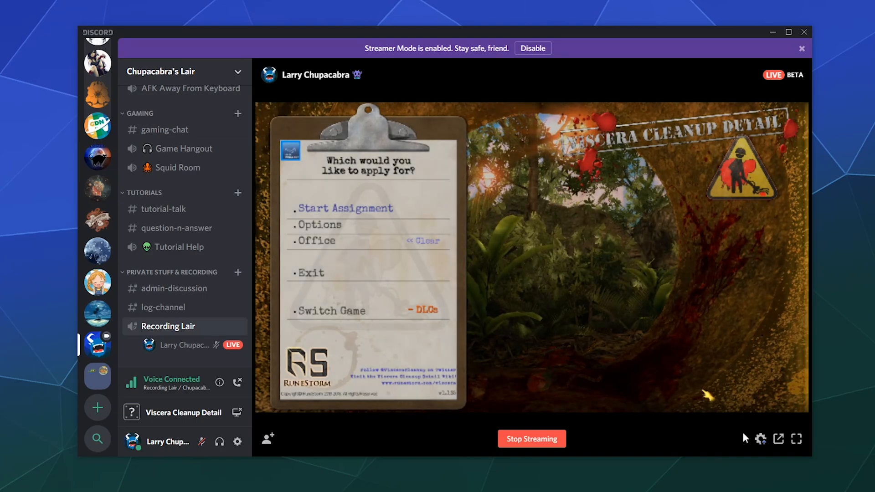
mouse_move(760, 439)
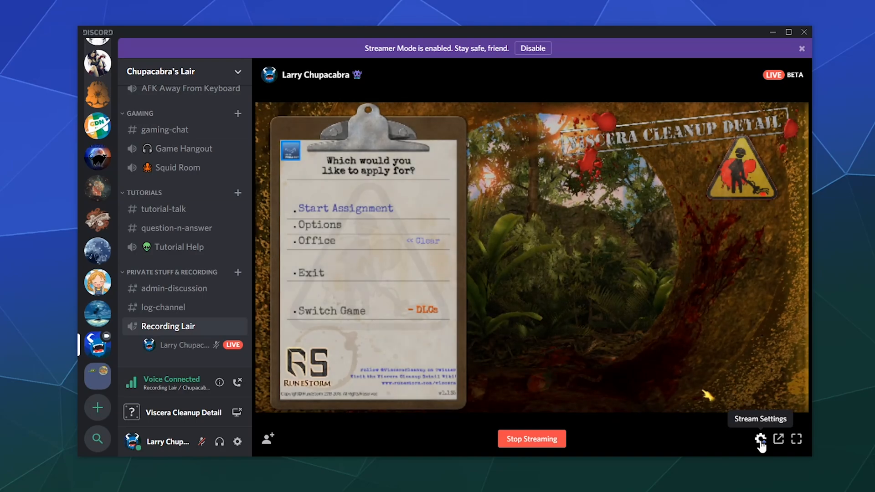
mouse_move(741, 416)
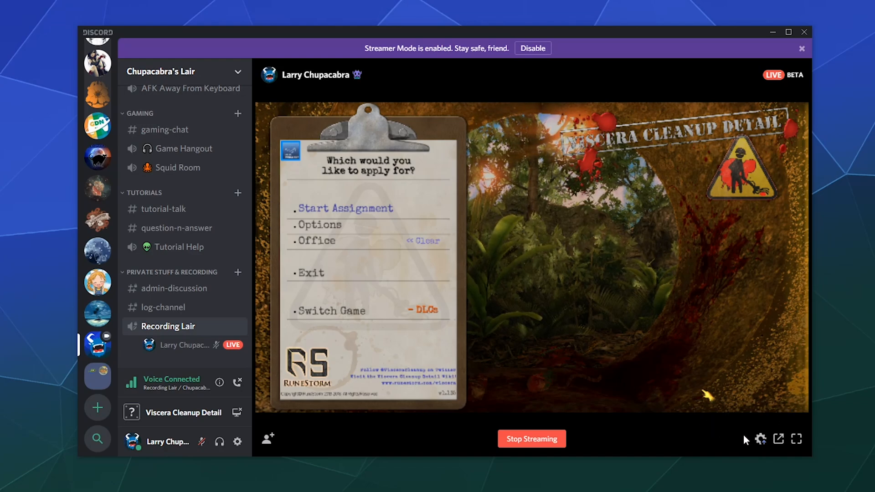
Open Stream Settings and change the stream quality, keeping the frame rate at 30.
left_click(760, 440)
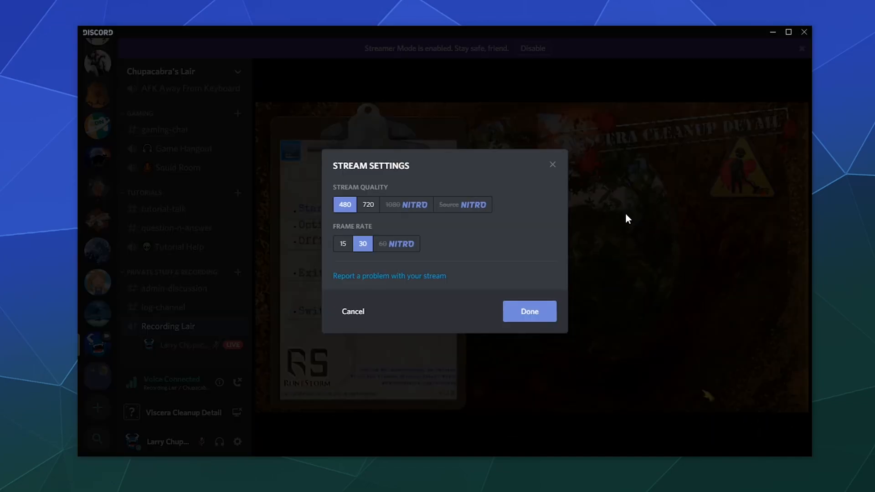
mouse_move(459, 245)
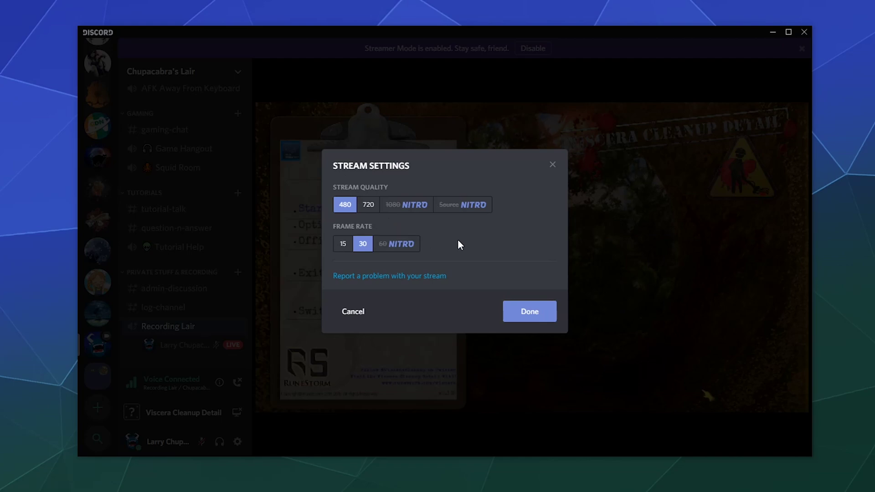
left_click(367, 204)
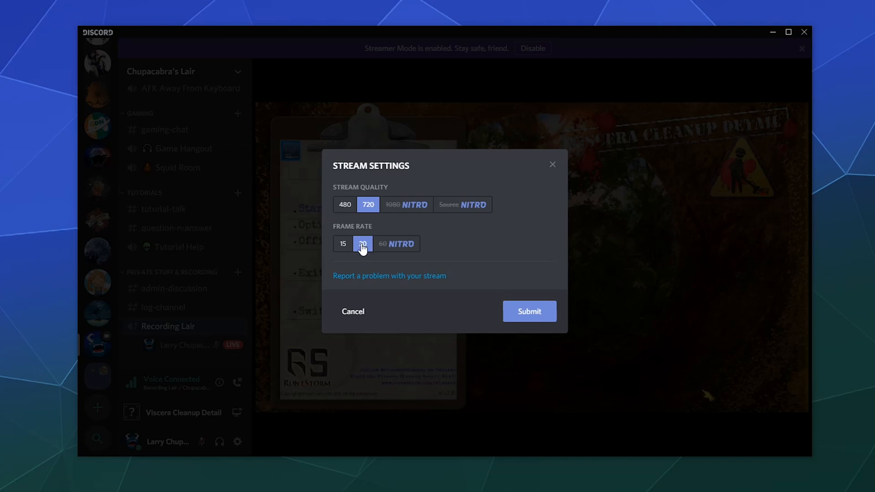
mouse_move(350, 249)
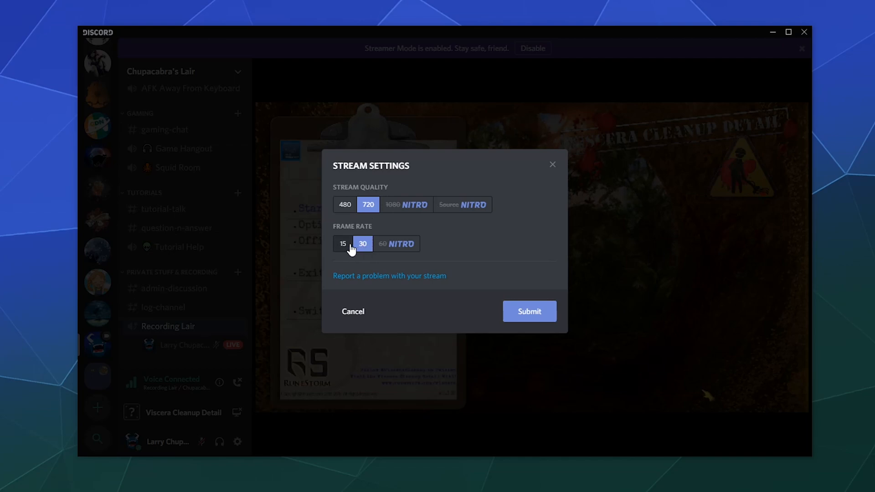
mouse_move(345, 209)
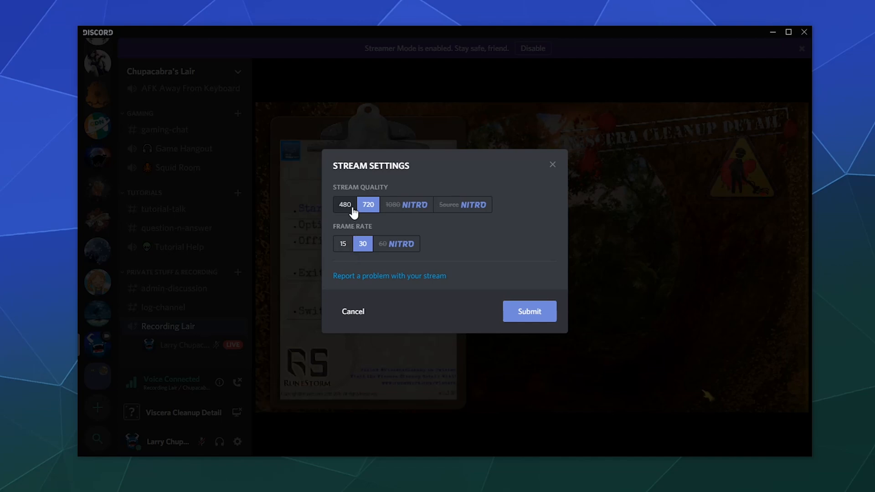
mouse_move(368, 214)
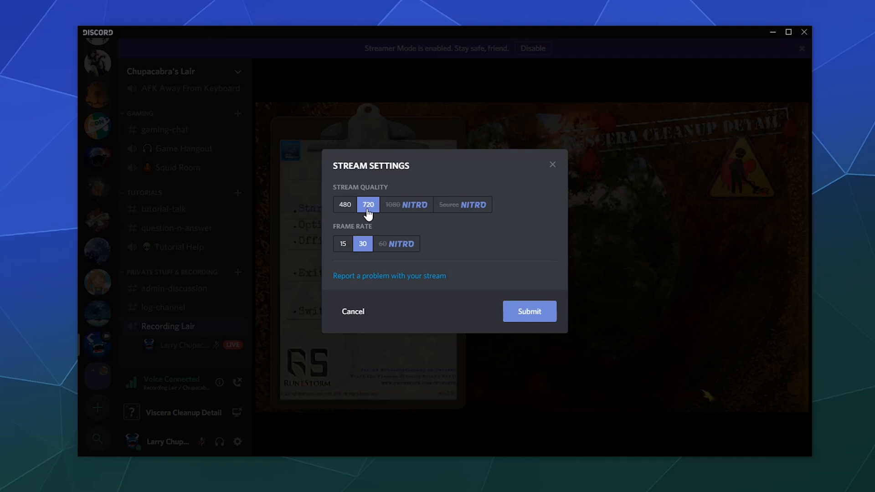
mouse_move(379, 219)
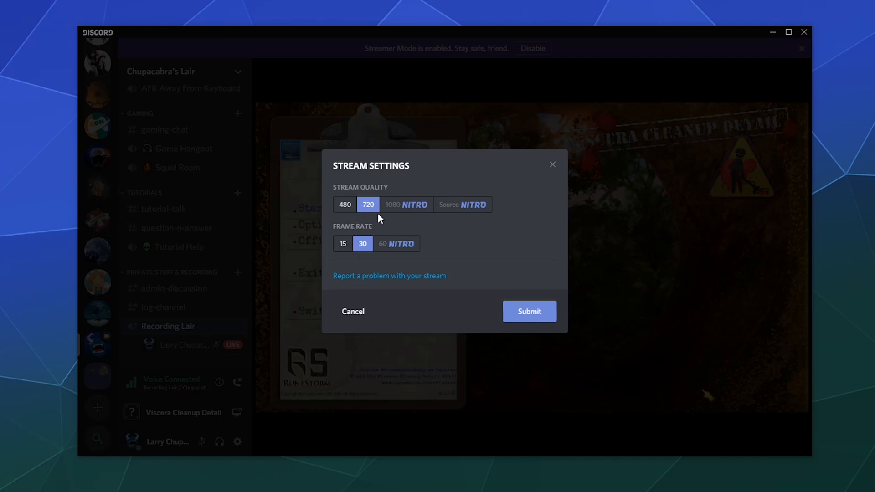
mouse_move(465, 216)
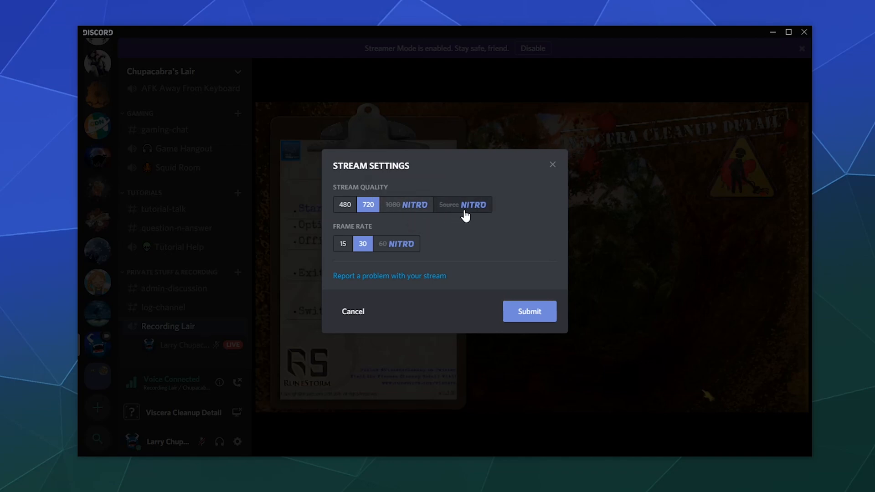
mouse_move(396, 244)
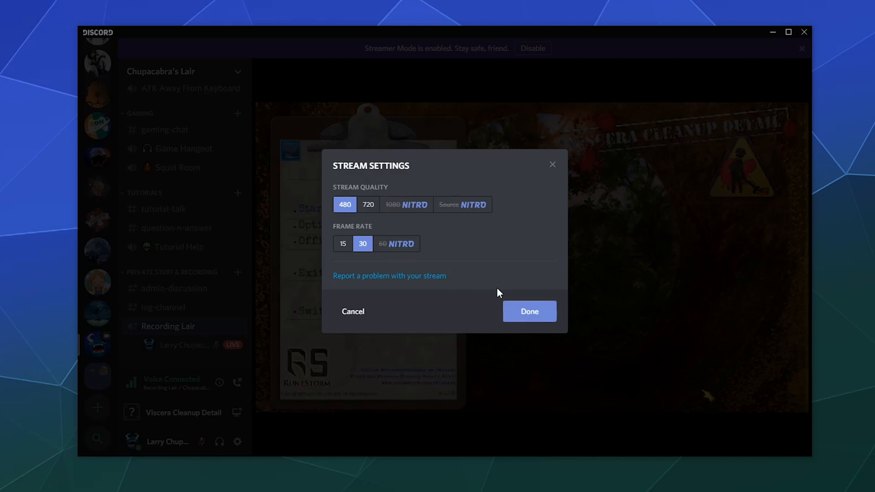
Apply the stream settings and view your LIVE stream under Recording Lair.
left_click(528, 311)
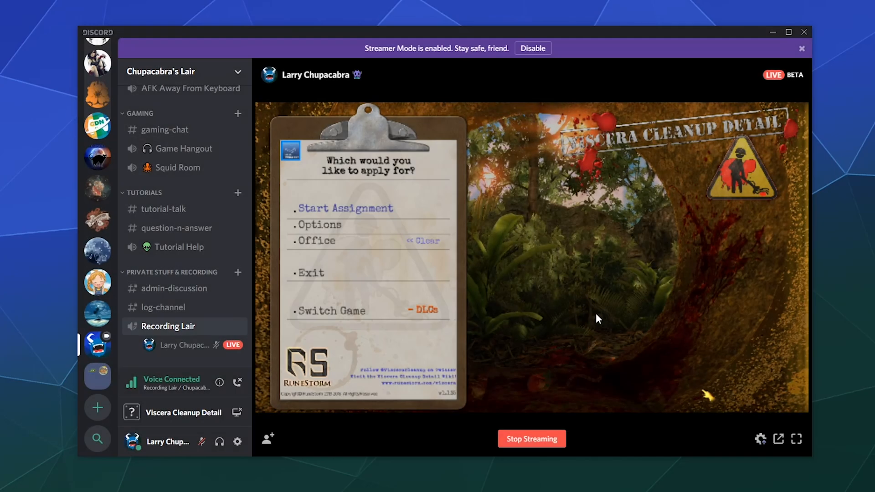
mouse_move(268, 440)
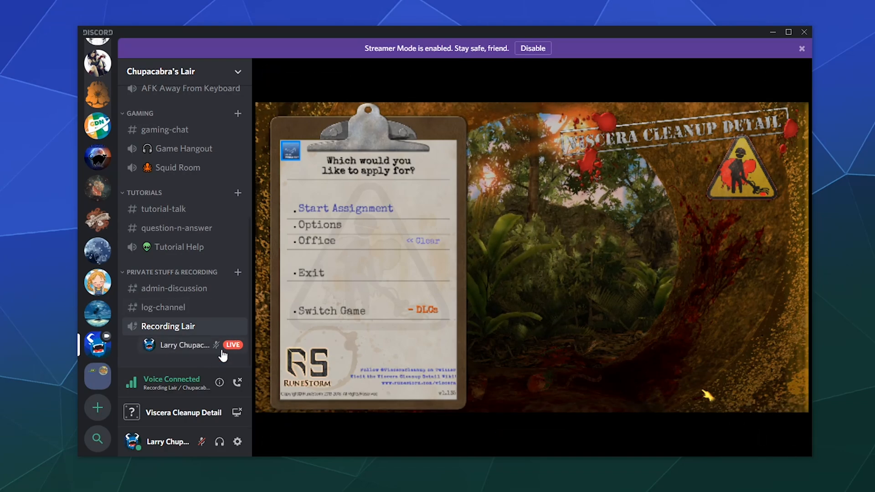
left_click(183, 345)
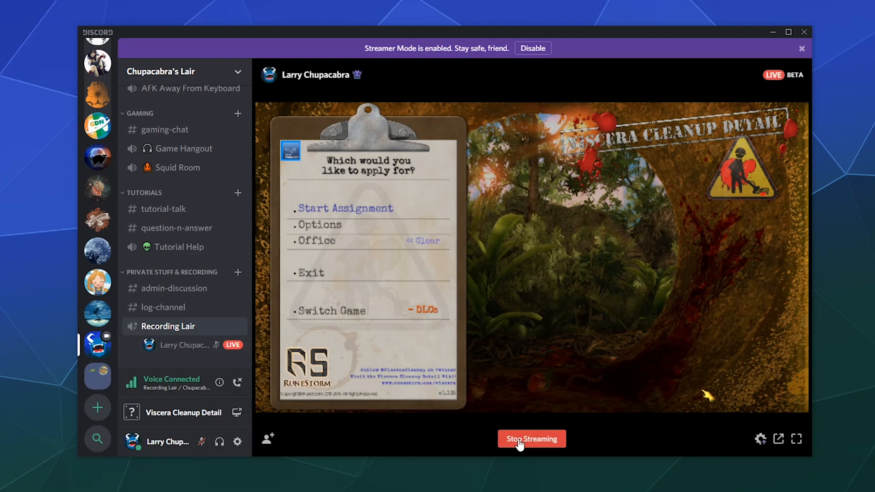
mouse_move(368, 407)
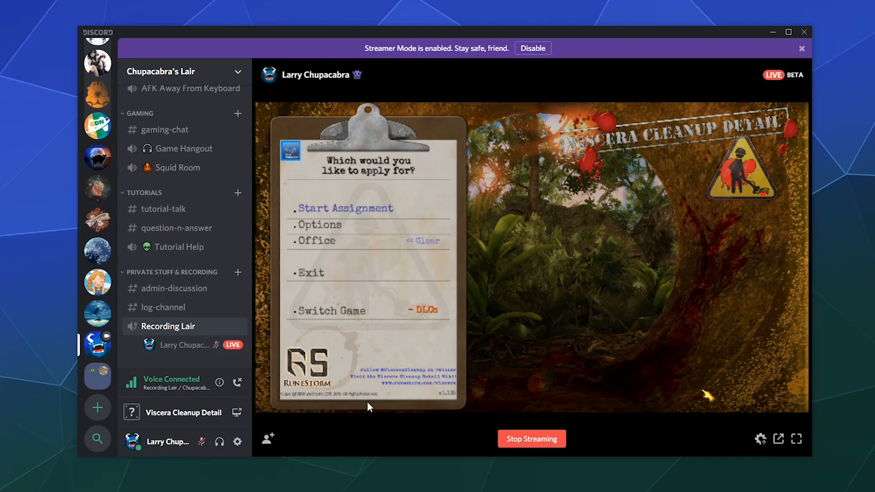
mouse_move(798, 440)
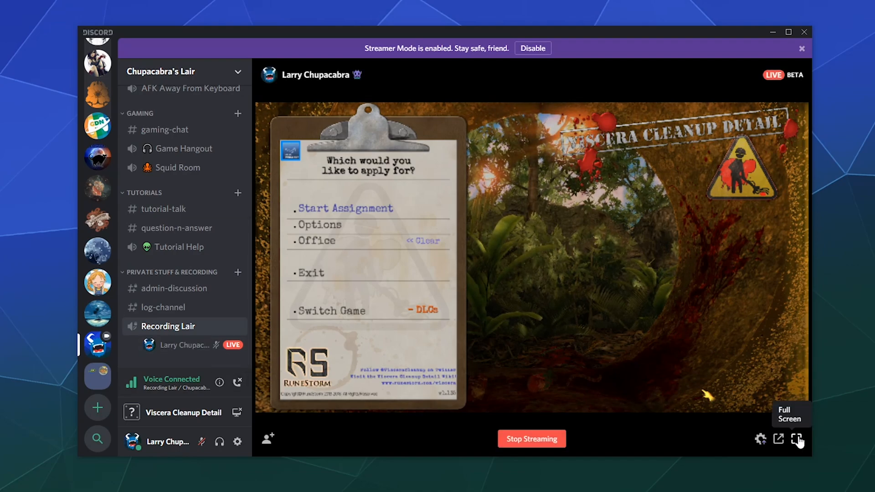
mouse_move(779, 439)
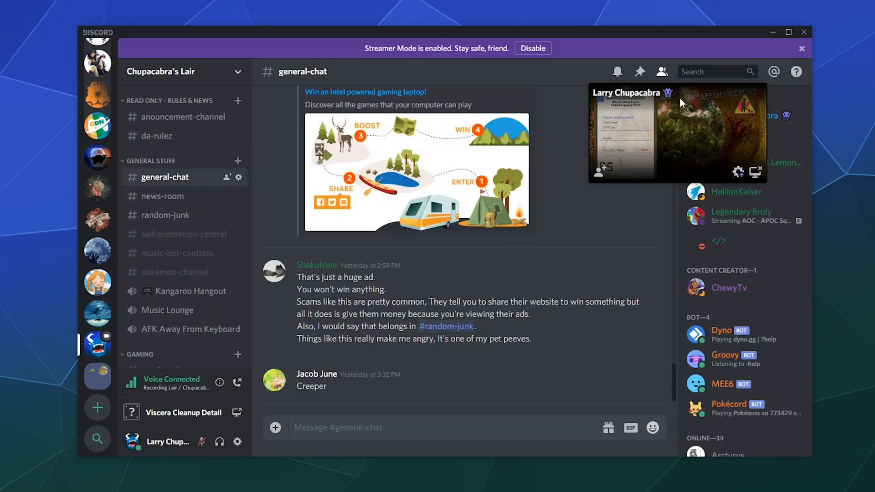
mouse_move(755, 172)
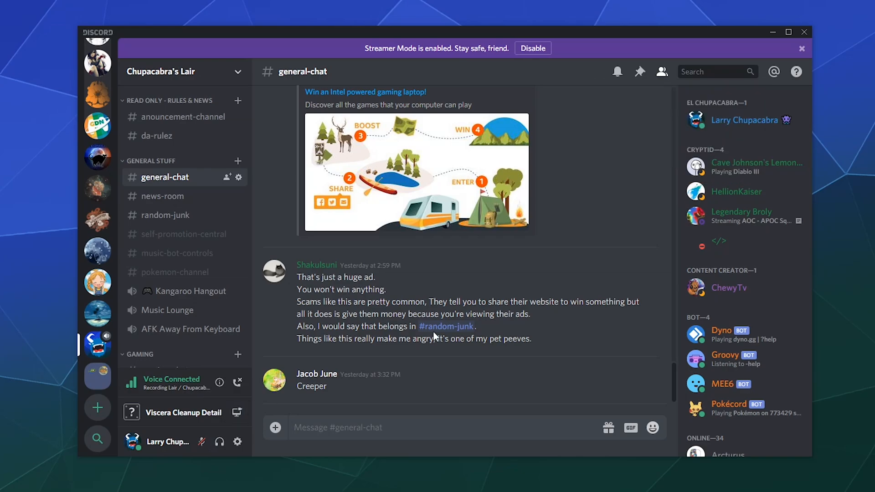
Scroll down and back up through the Discord window while ending the stream.
scroll("down", 3)
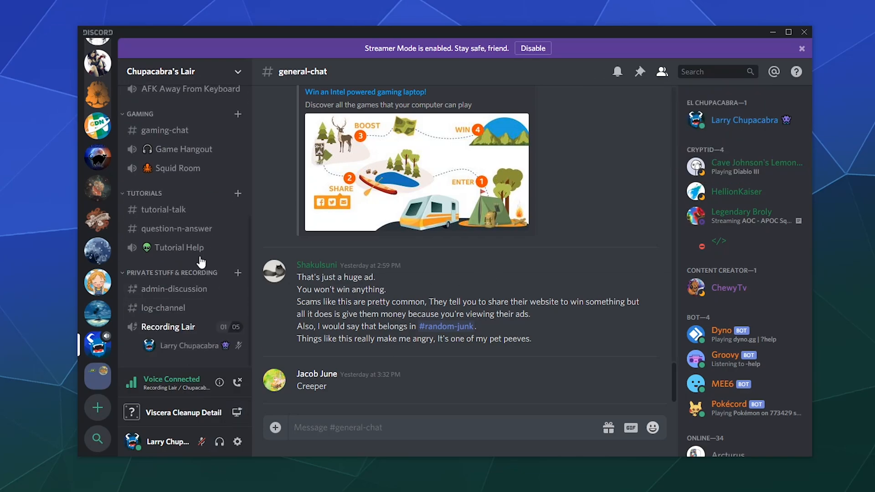
mouse_move(201, 257)
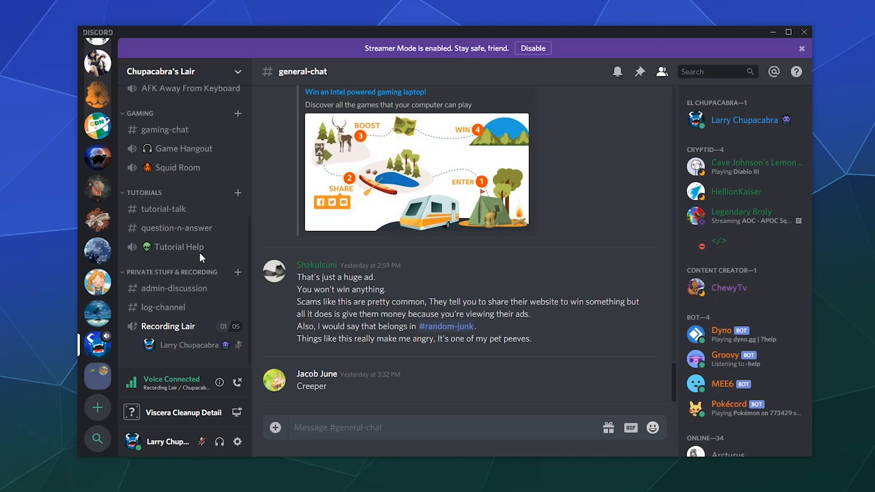
scroll("up", 3)
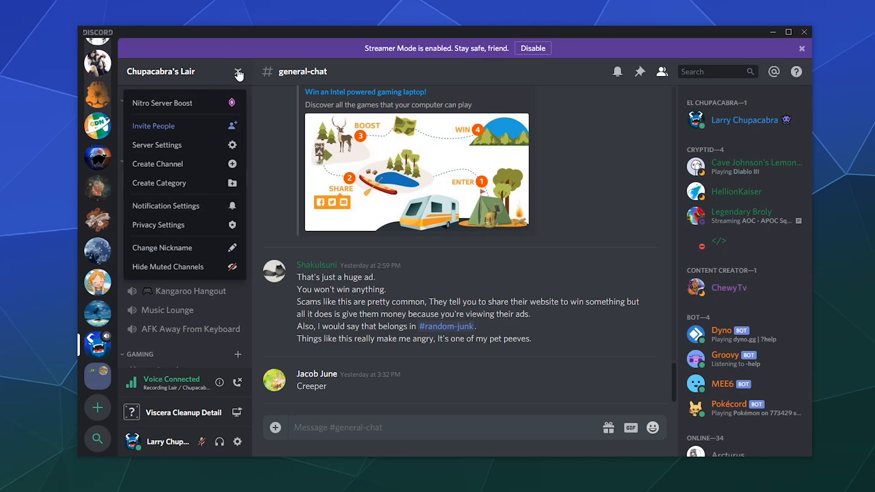
mouse_move(184, 148)
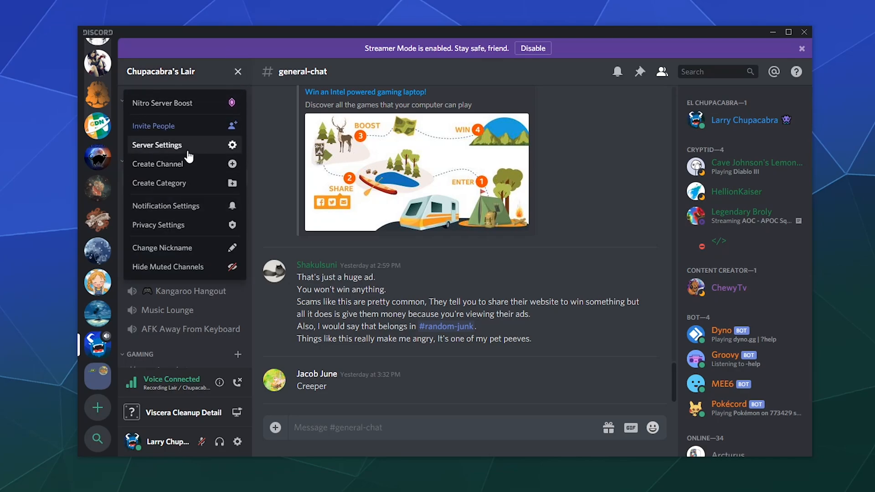
left_click(156, 145)
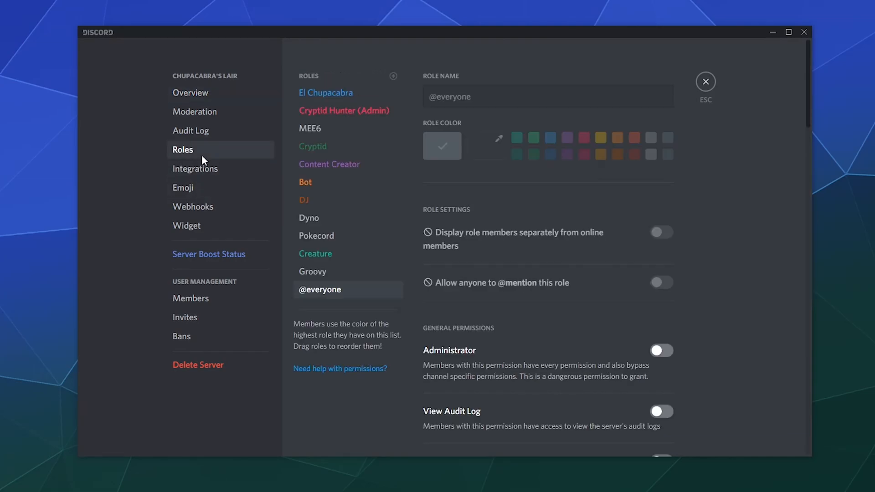
mouse_move(328, 296)
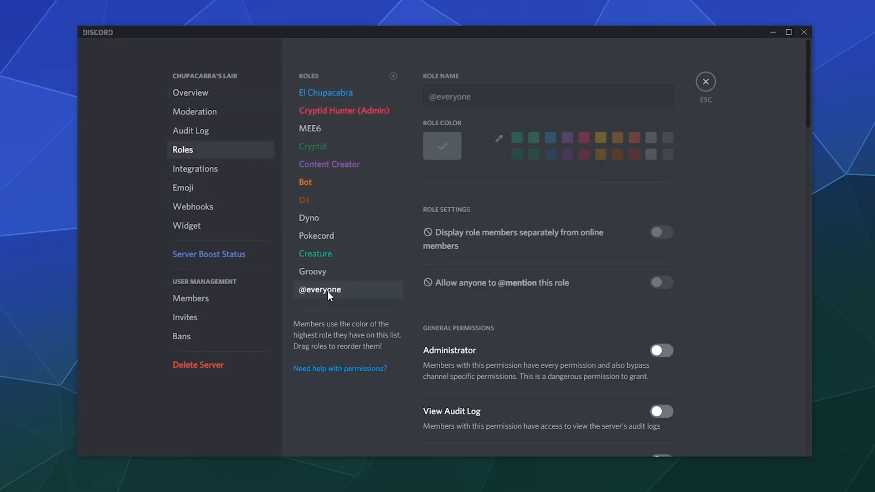
scroll("down", 3)
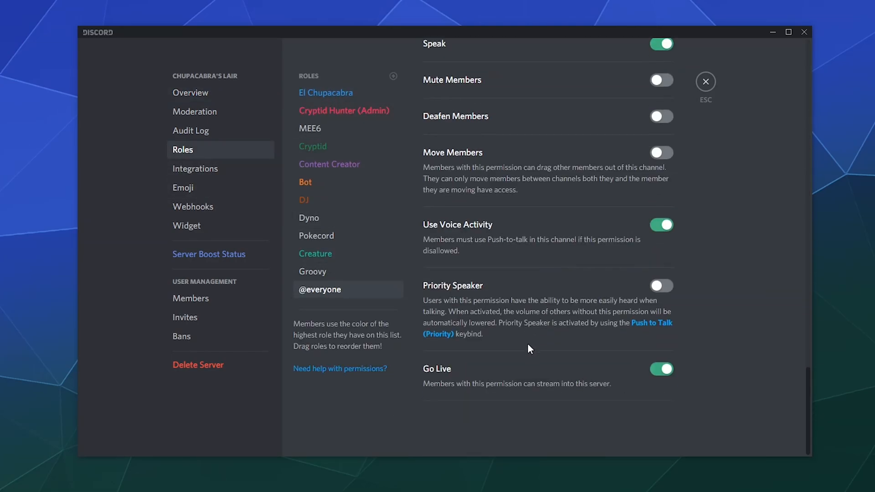
mouse_move(548, 393)
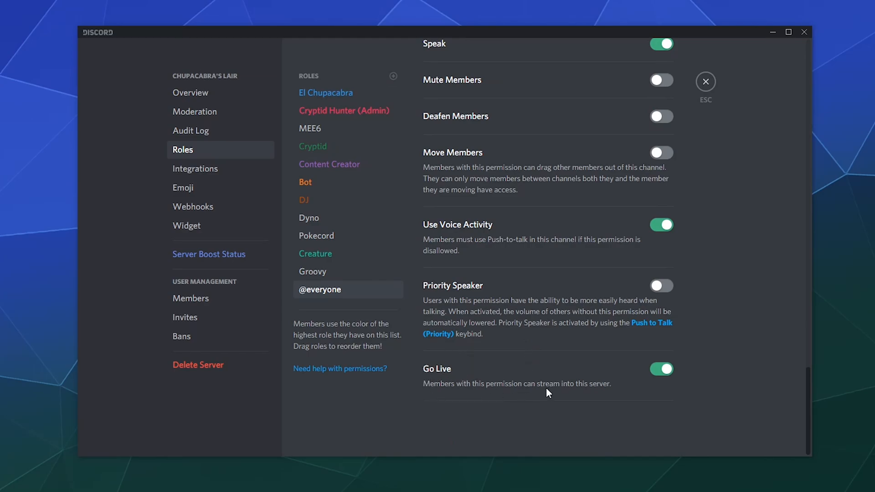
mouse_move(596, 405)
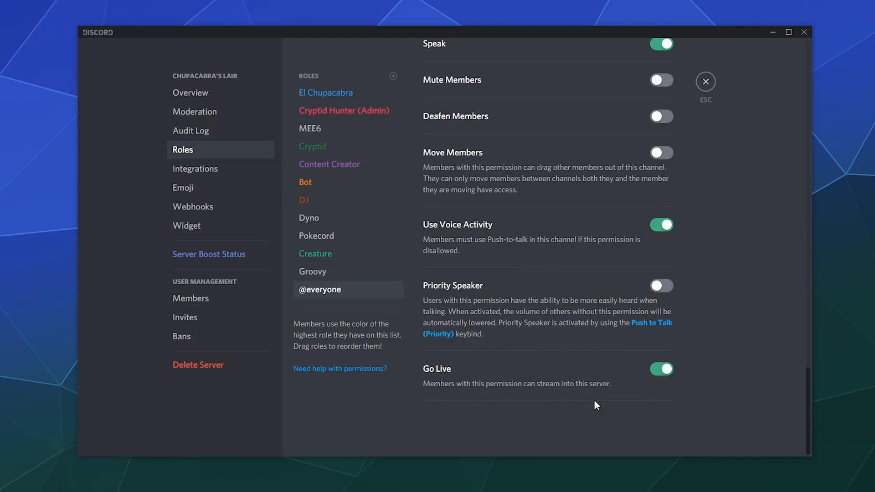
mouse_move(336, 296)
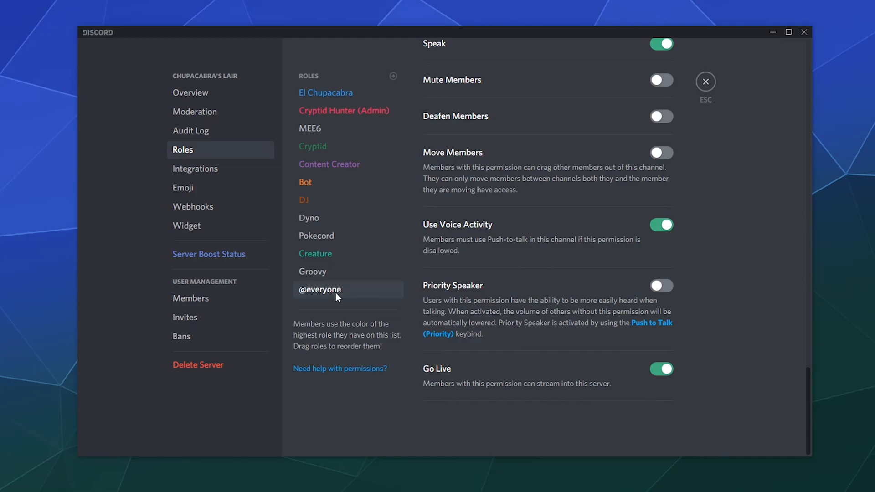
left_click(661, 369)
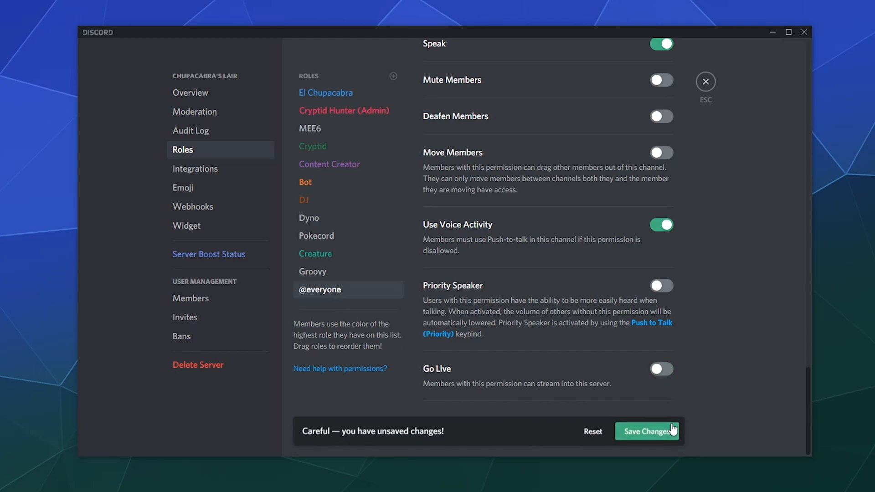
mouse_move(654, 408)
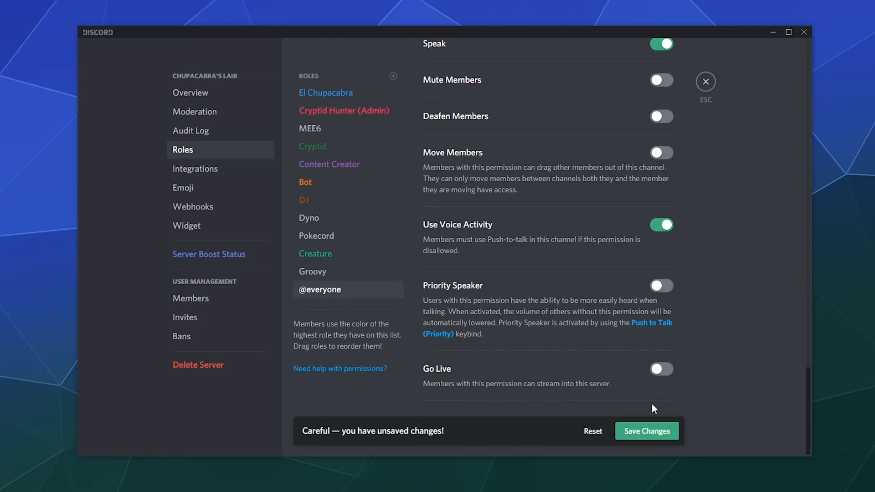
left_click(645, 430)
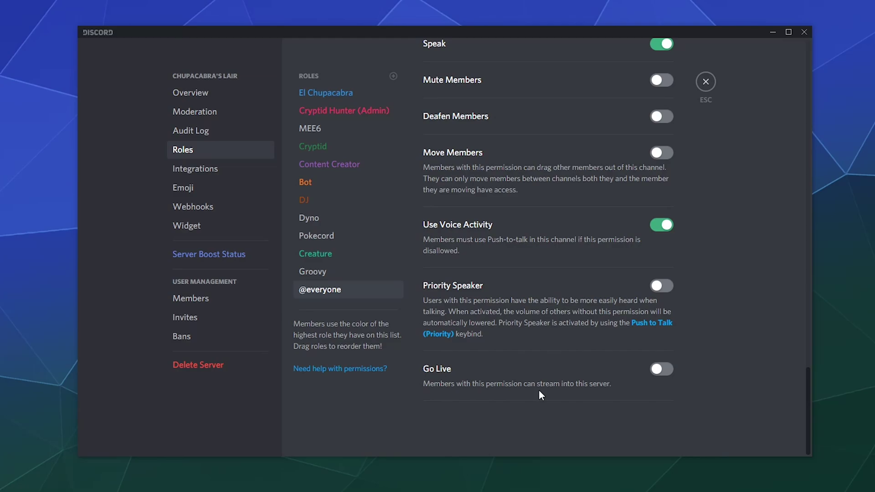
mouse_move(667, 378)
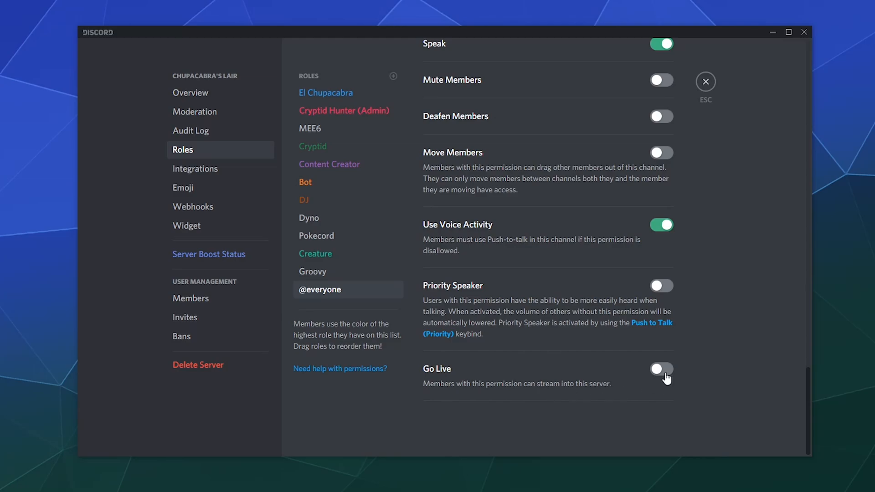
left_click(706, 82)
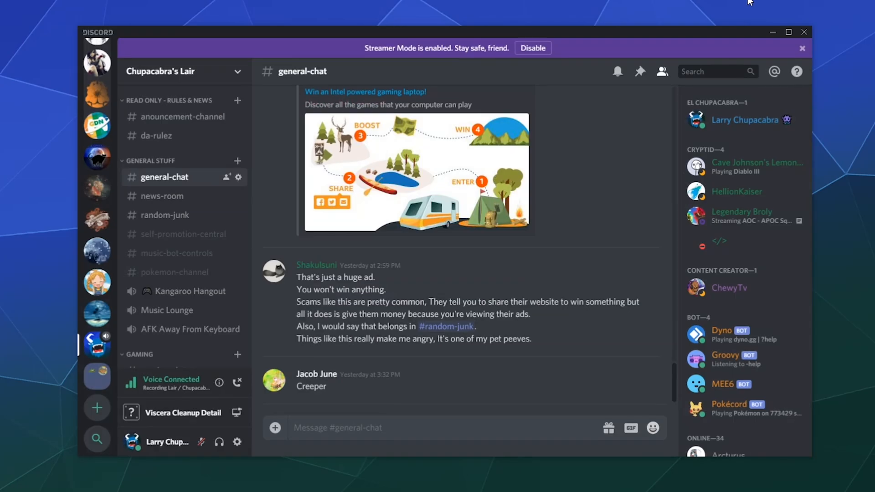